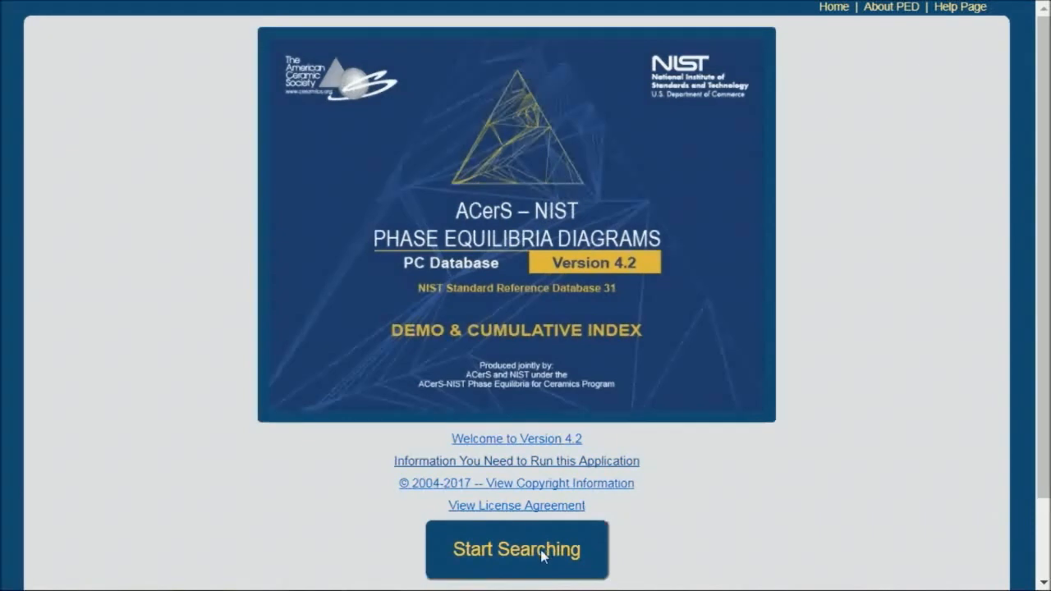
Step: Leave the welcome page with Start Searching to reach the phase diagram search page
left_click(516, 549)
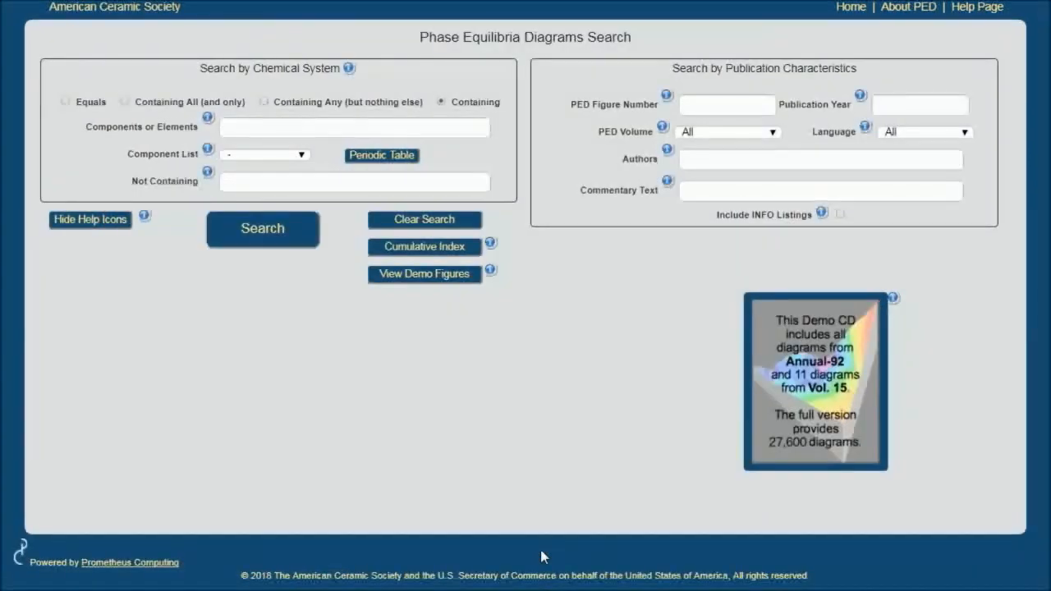
mouse_move(504, 486)
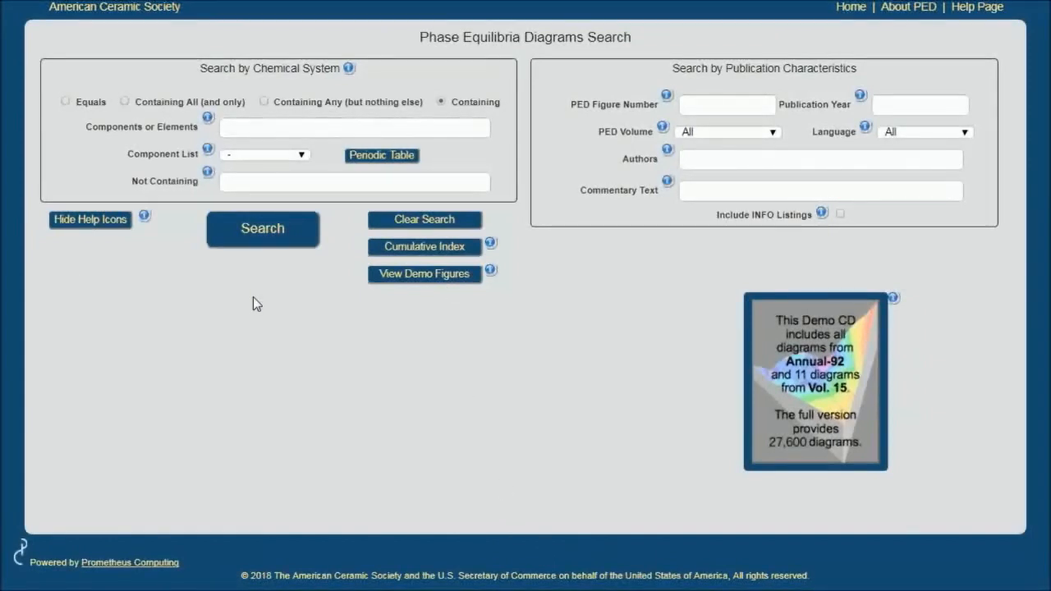
mouse_move(253, 287)
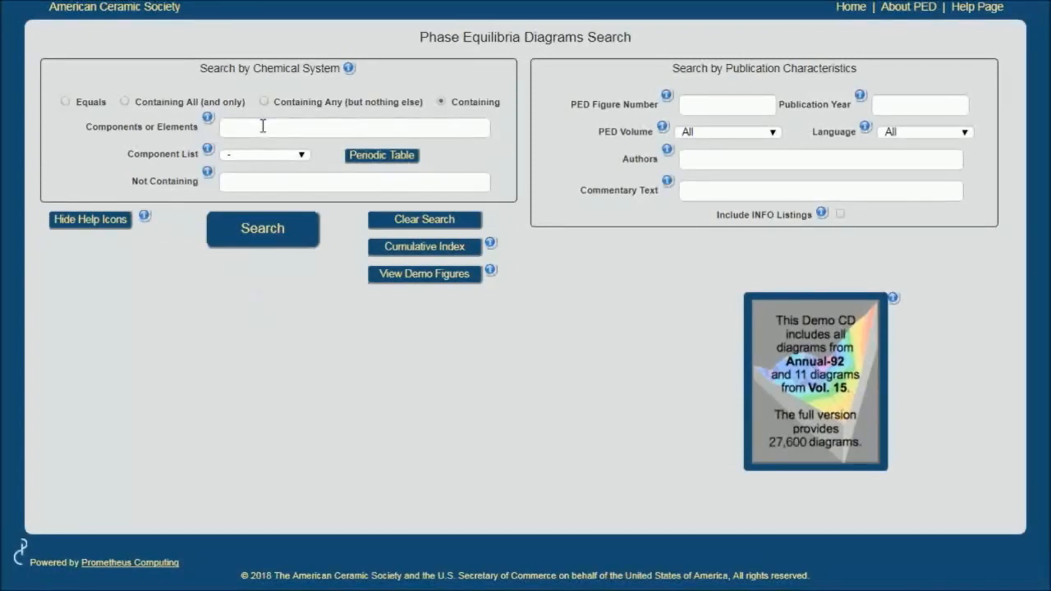
Step: Enter 'O Al' in the Components or Elements field
left_click(354, 127)
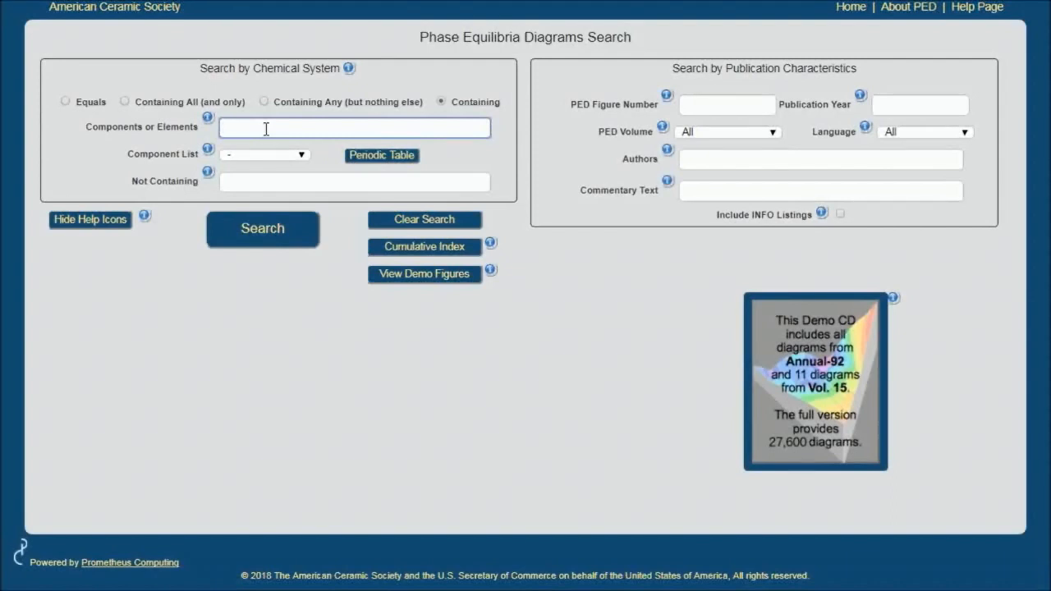
type("O Al")
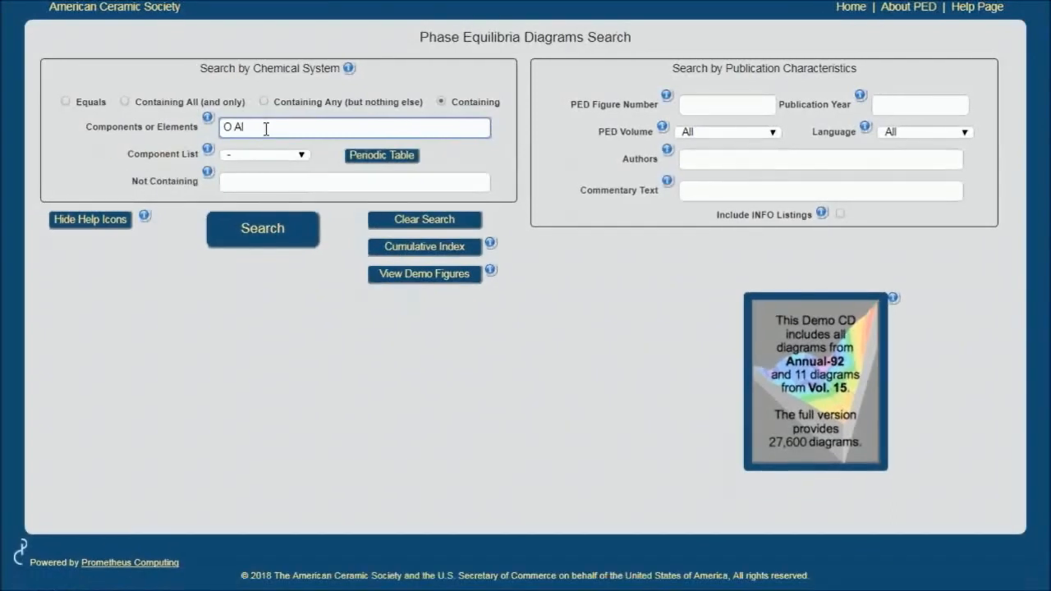
left_click(300, 154)
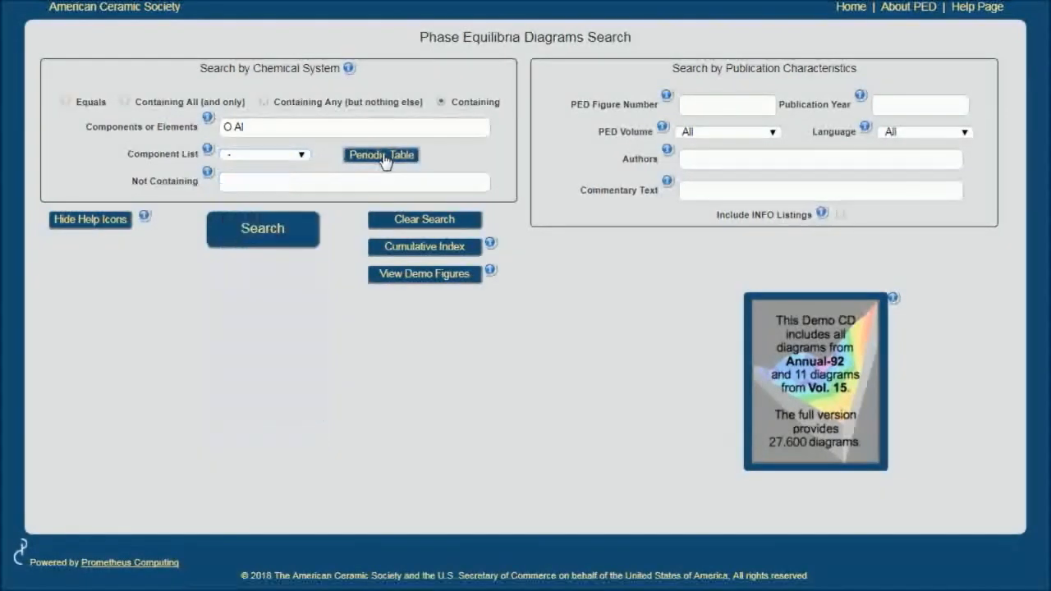
Step: Add Ti, Zr, Mn and Pb from the periodic table, making components 'O Al Ti Zr Mn Pb'
left_click(380, 155)
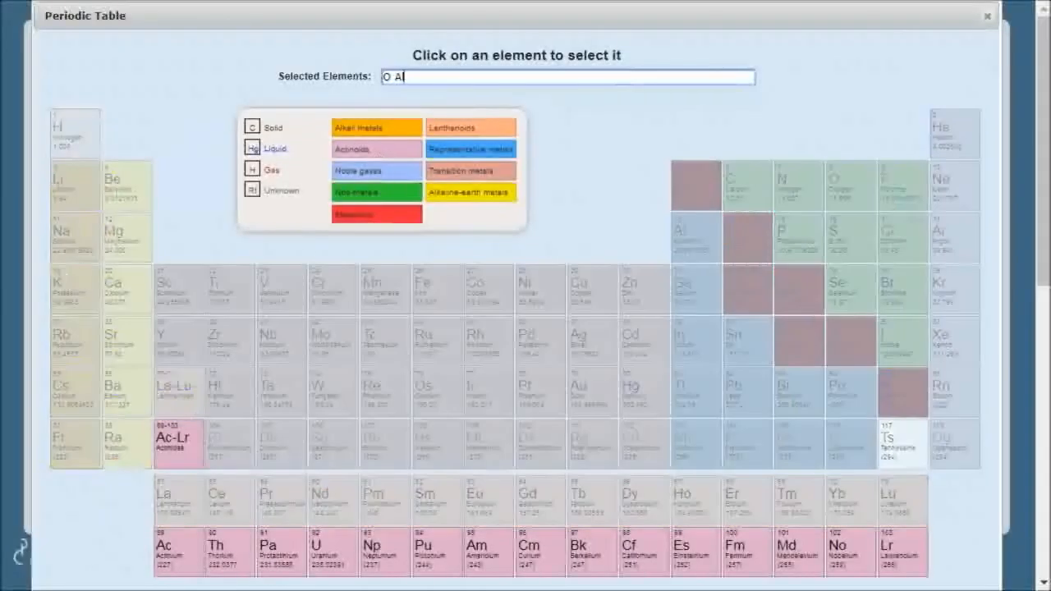
left_click(228, 341)
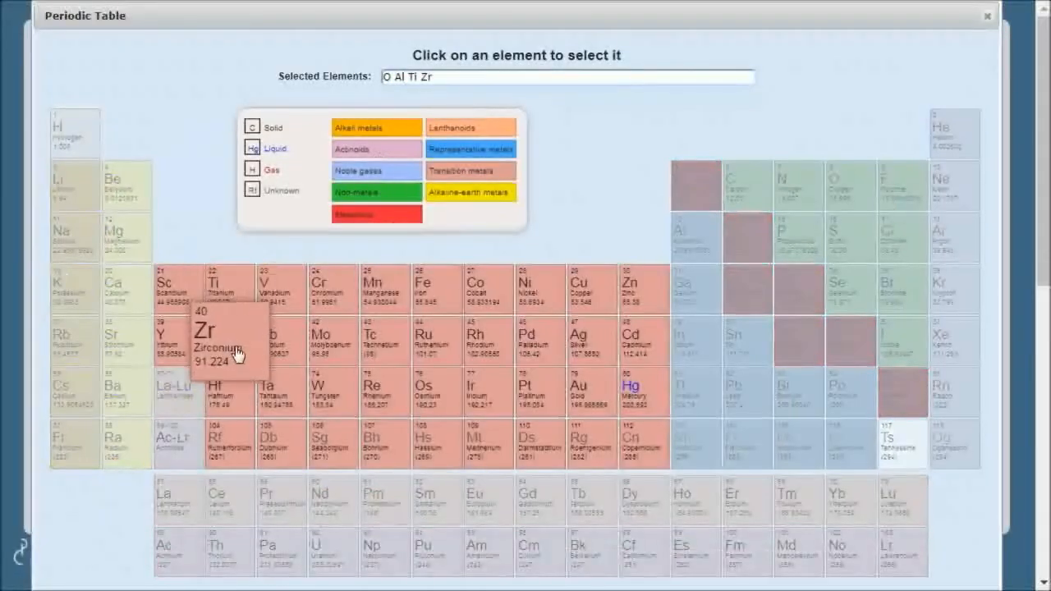
left_click(384, 288)
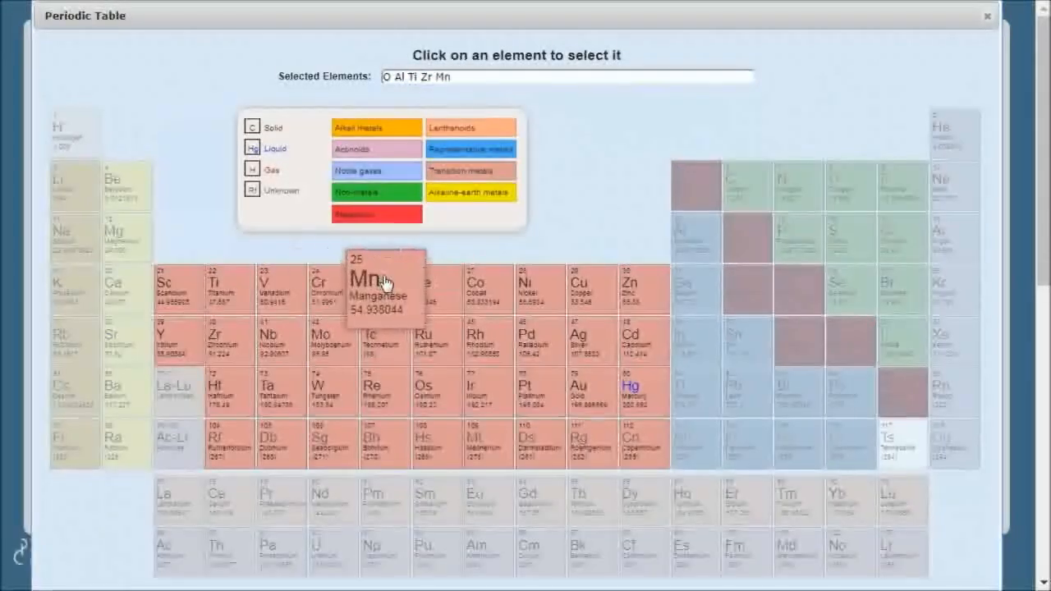
mouse_move(727, 386)
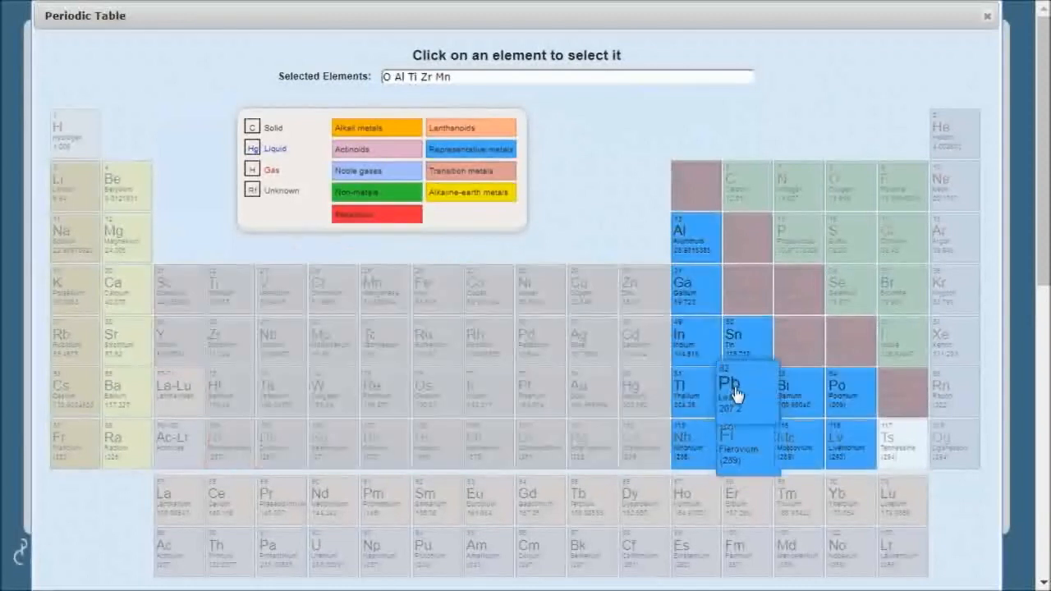
left_click(729, 386)
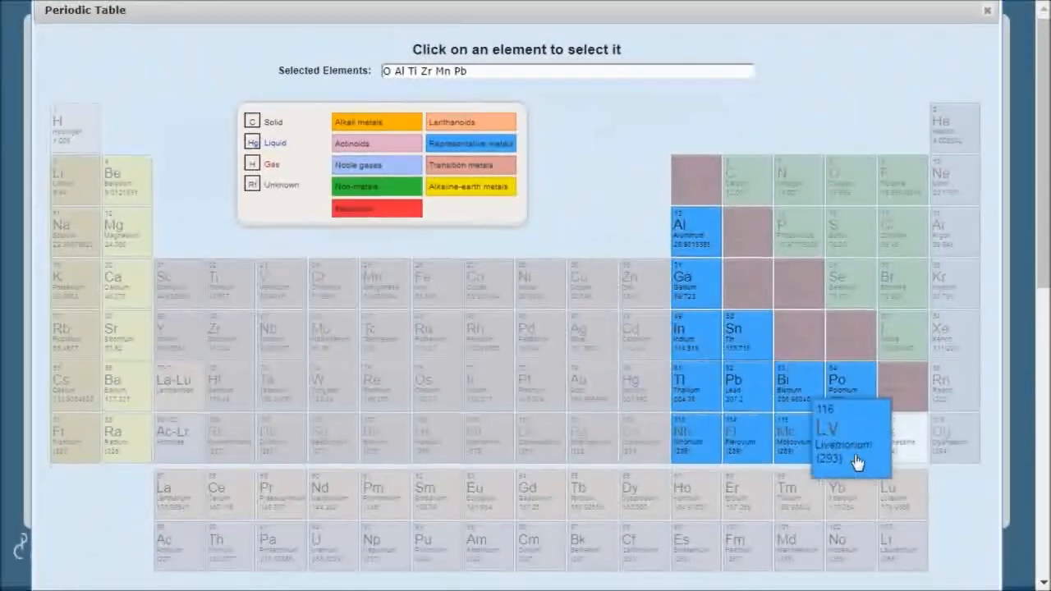
scroll("down", 3)
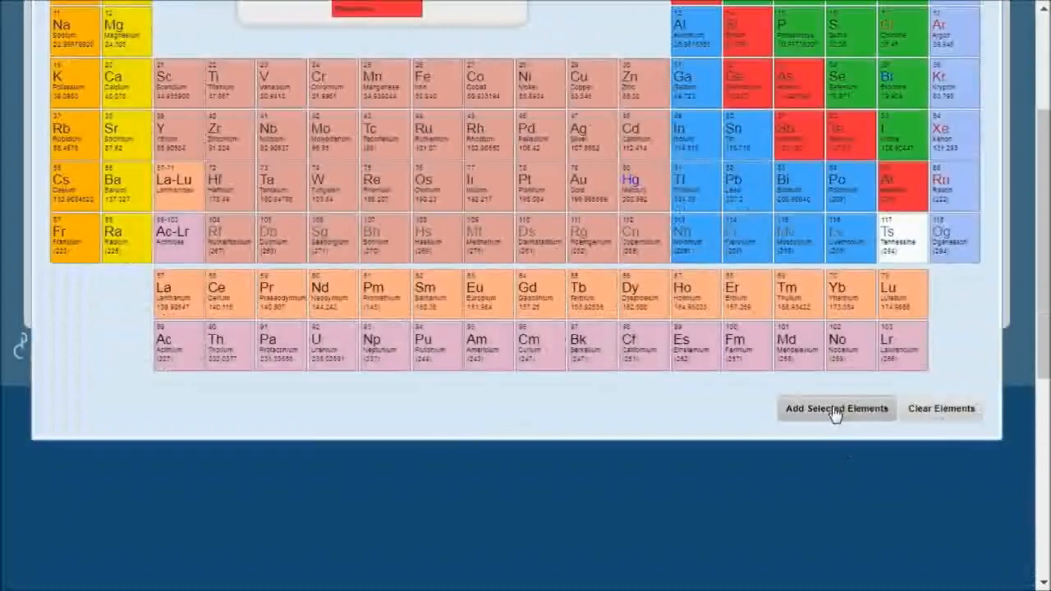
left_click(836, 409)
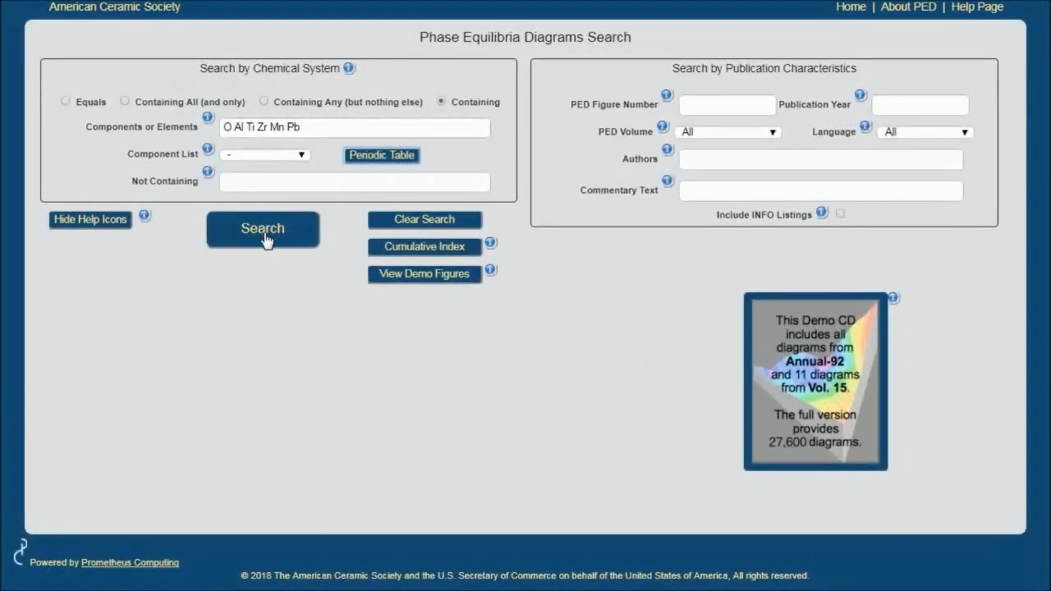
mouse_move(326, 353)
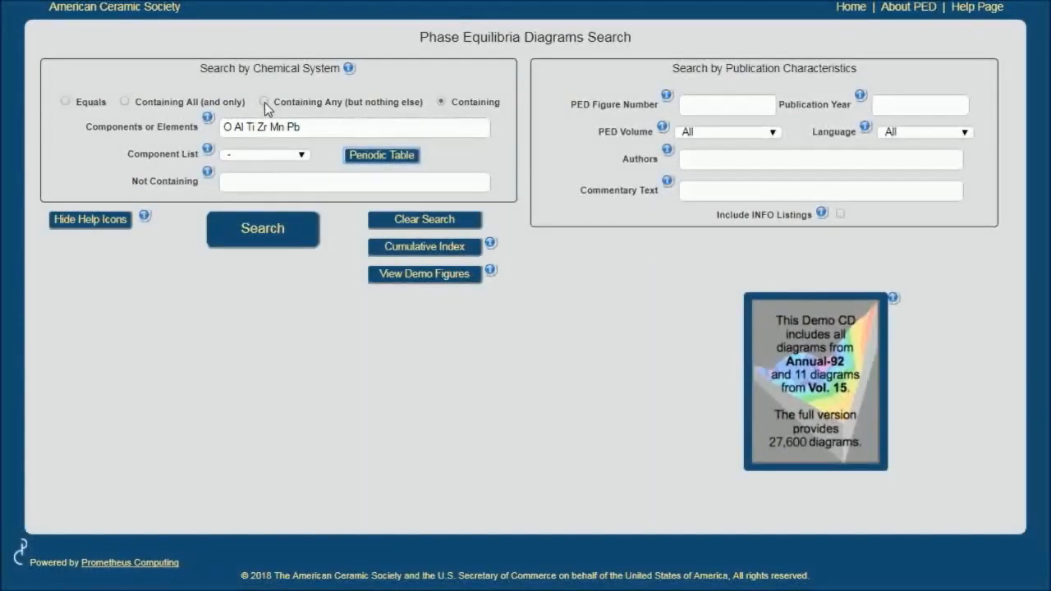
Step: Set the search mode to 'Containing Any (but nothing else)'
left_click(263, 101)
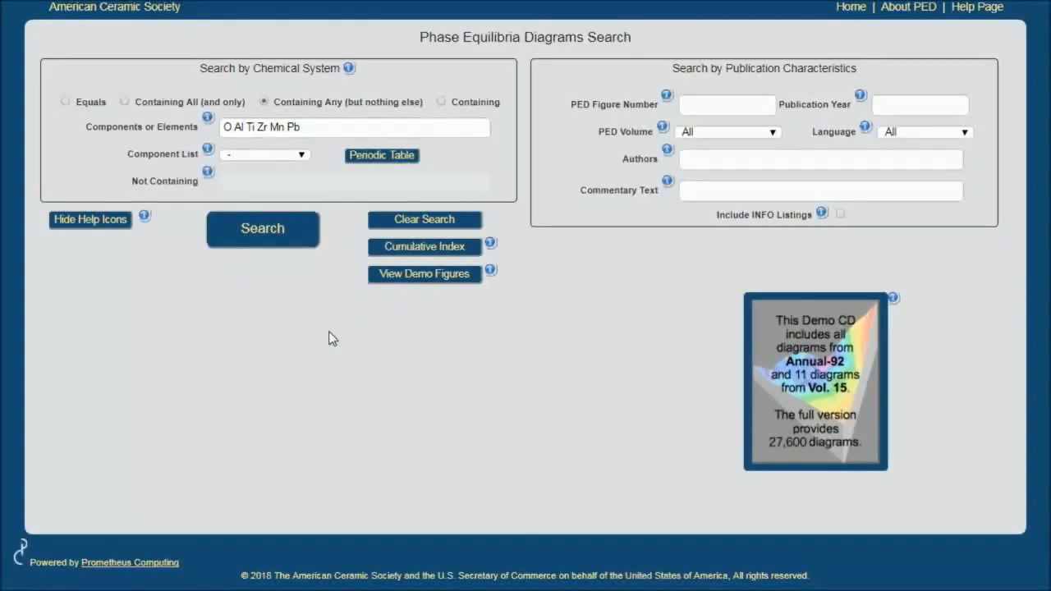
Step: Run the search and open figure 92-004 Al2O3-MnO as a PDF from the 296 results
left_click(261, 228)
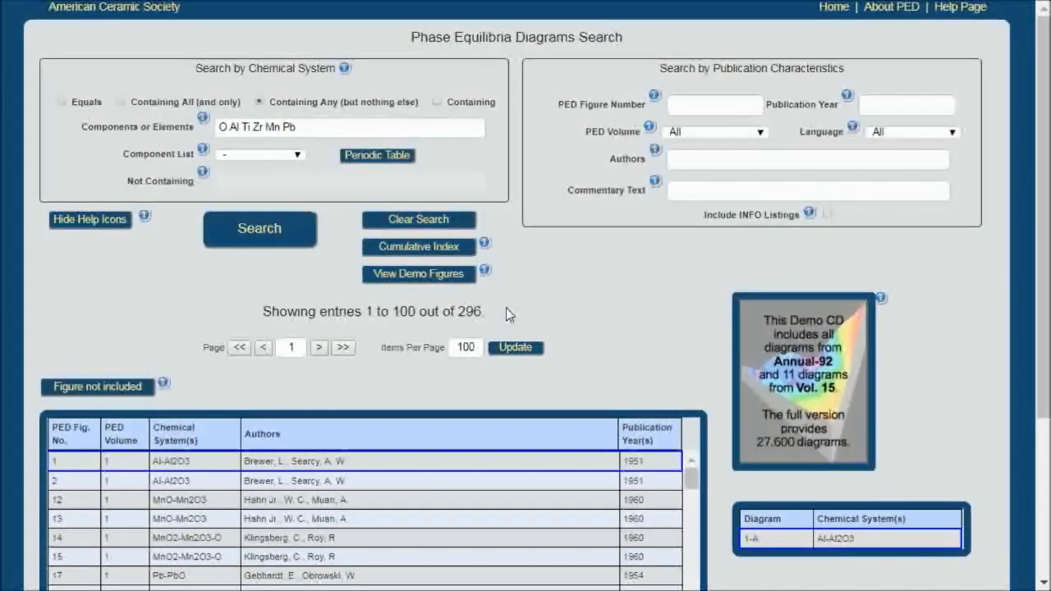
mouse_move(768, 382)
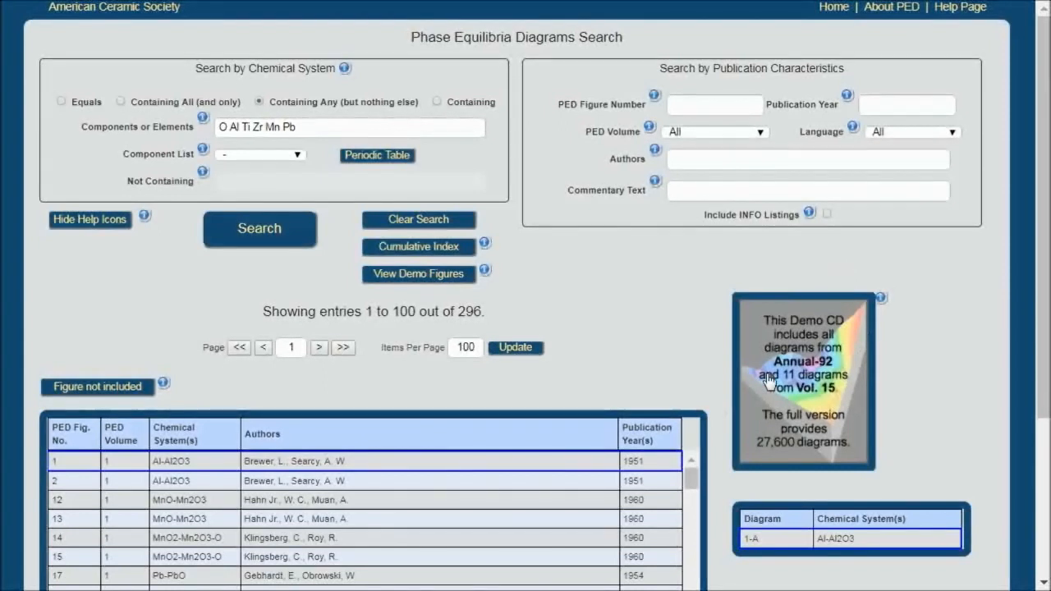
mouse_move(669, 271)
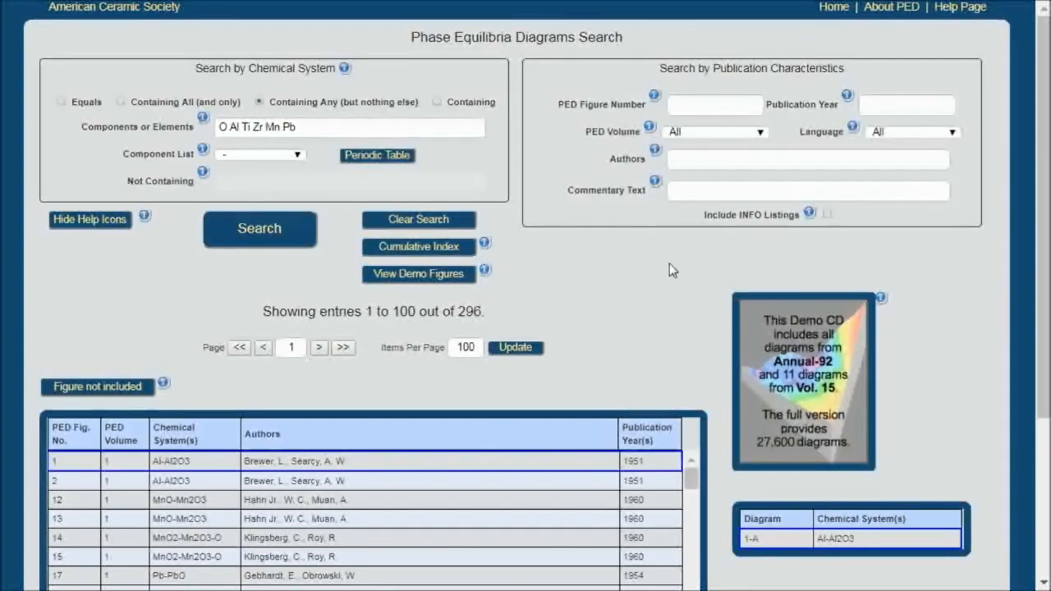
mouse_move(296, 447)
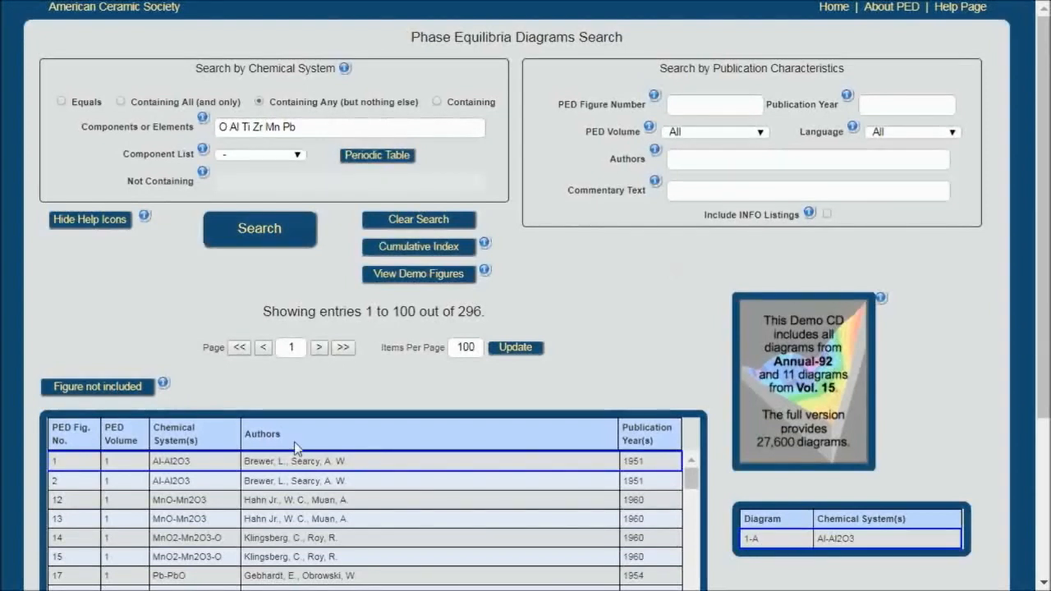
scroll("down", 3)
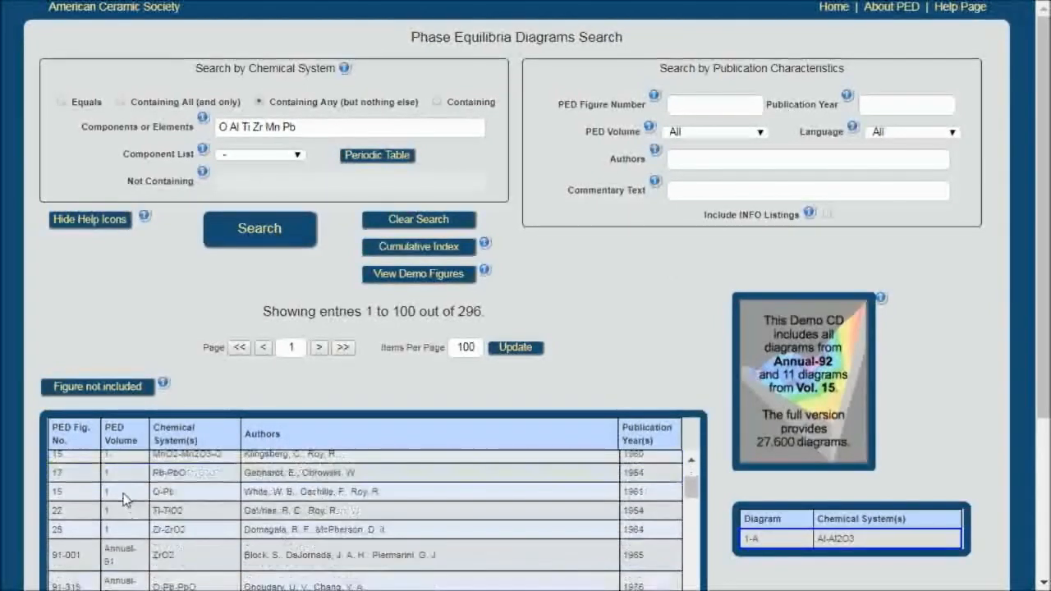
scroll("down", 3)
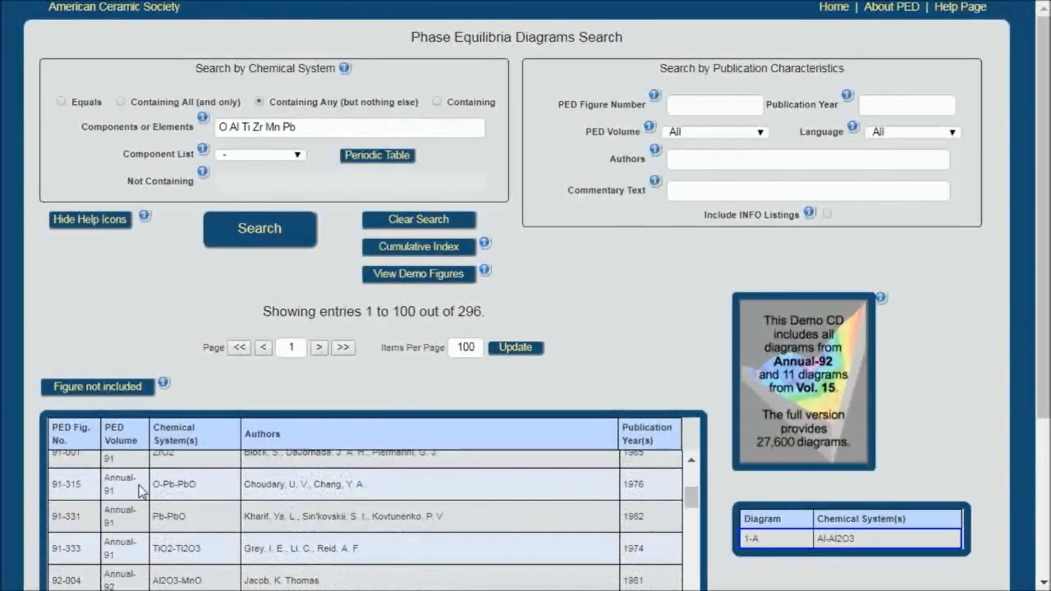
scroll("down", 3)
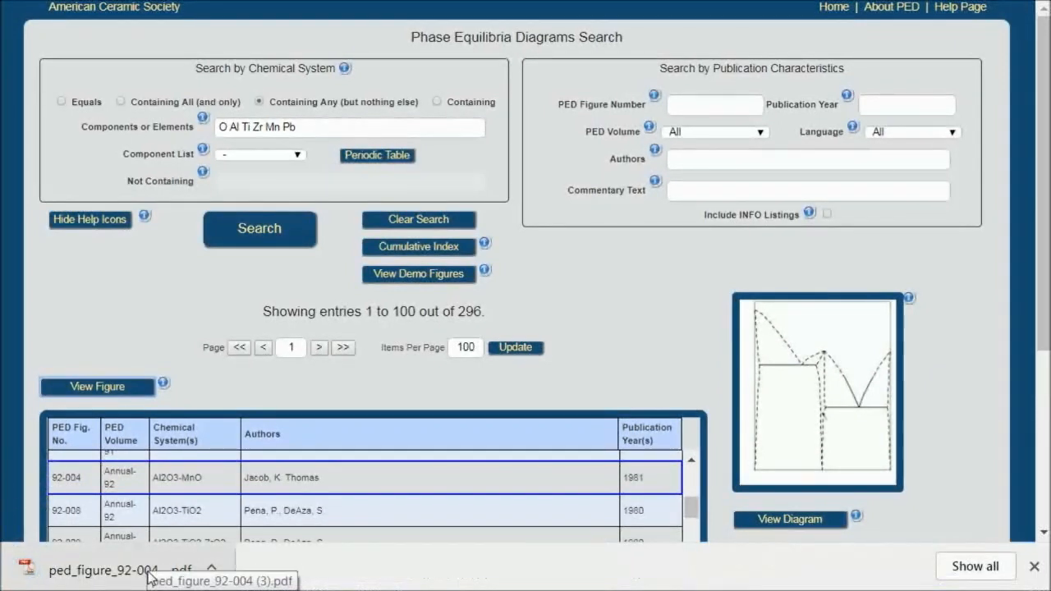
left_click(103, 569)
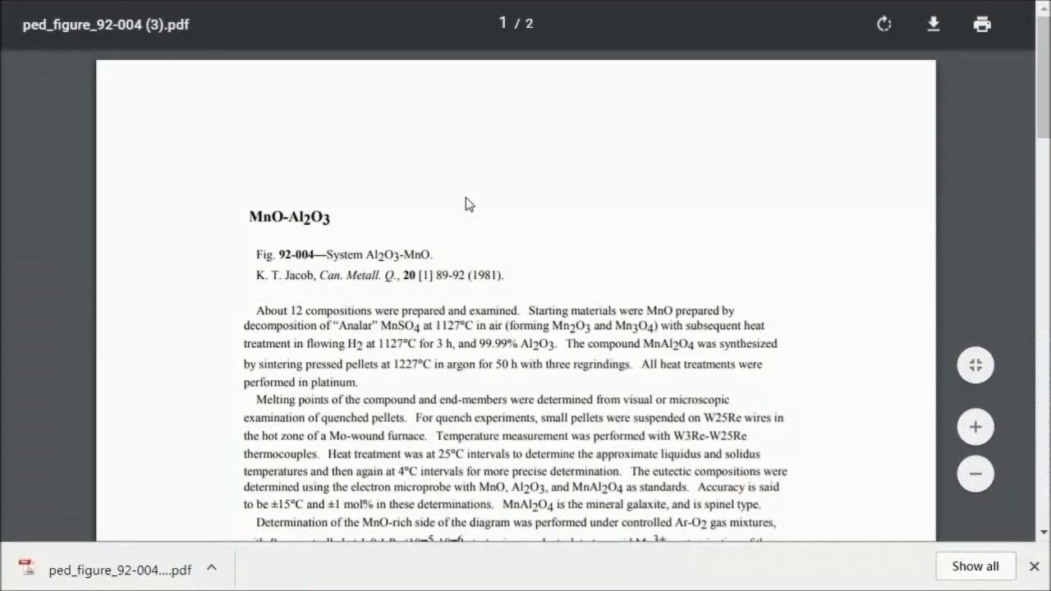
Step: Scroll the PDF to page 2 showing the MnO-Al2O3 phase diagram
scroll("down", 3)
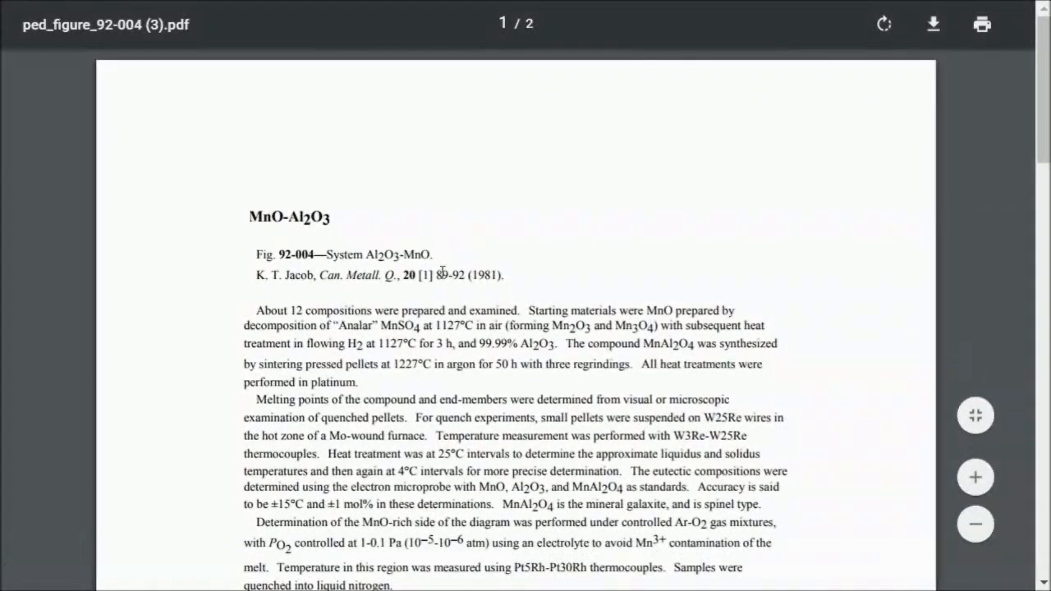
mouse_move(449, 304)
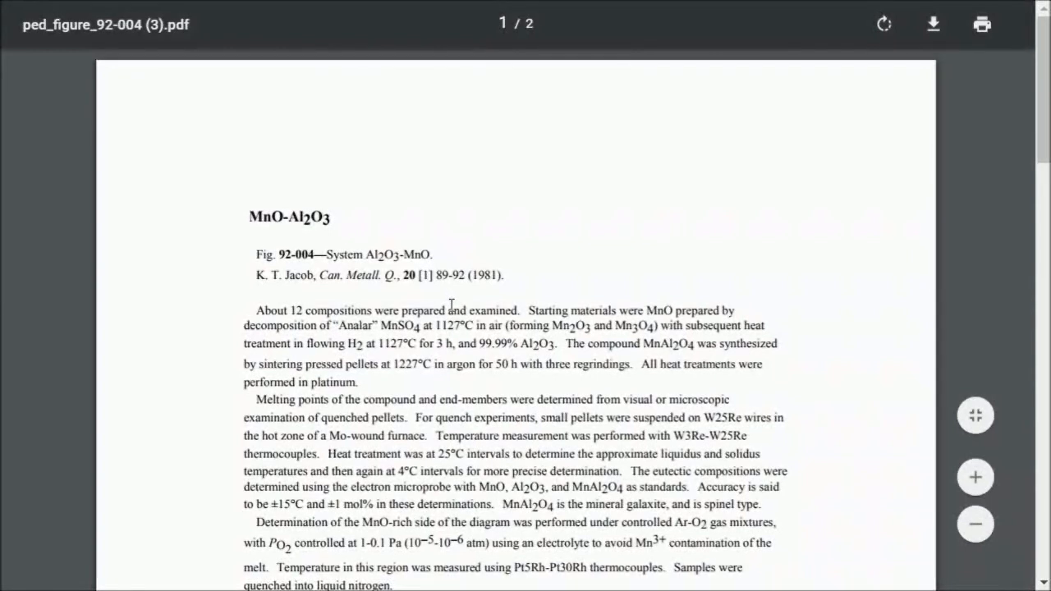
scroll("down", 3)
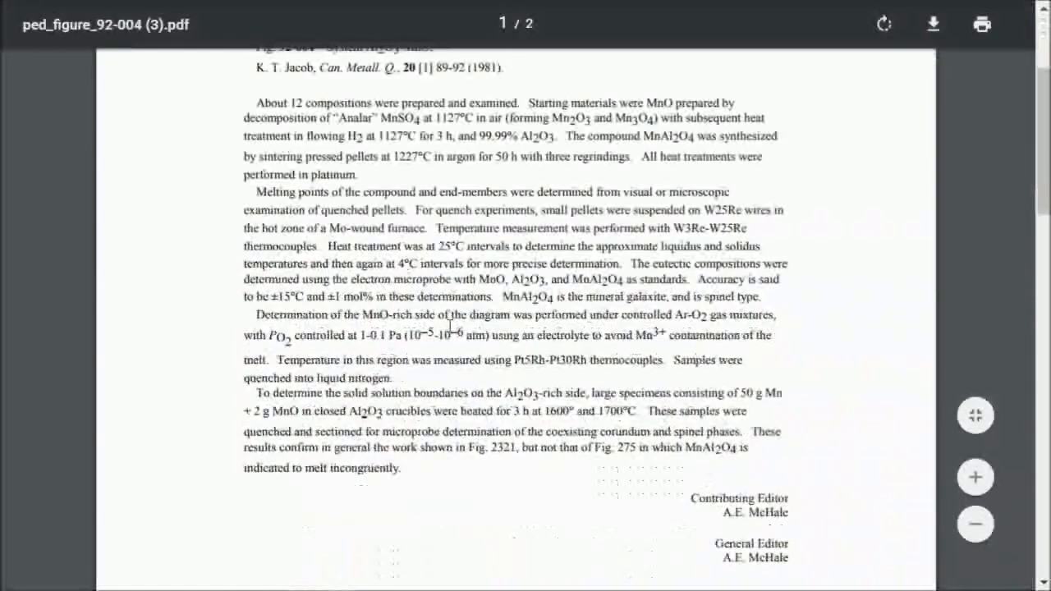
scroll("down", 3)
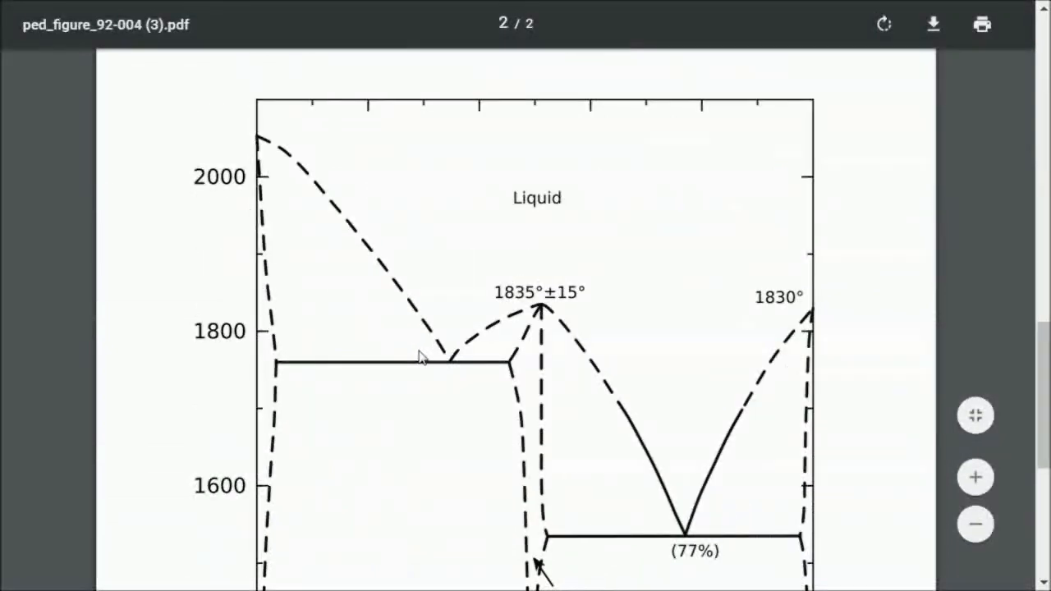
scroll("up", 3)
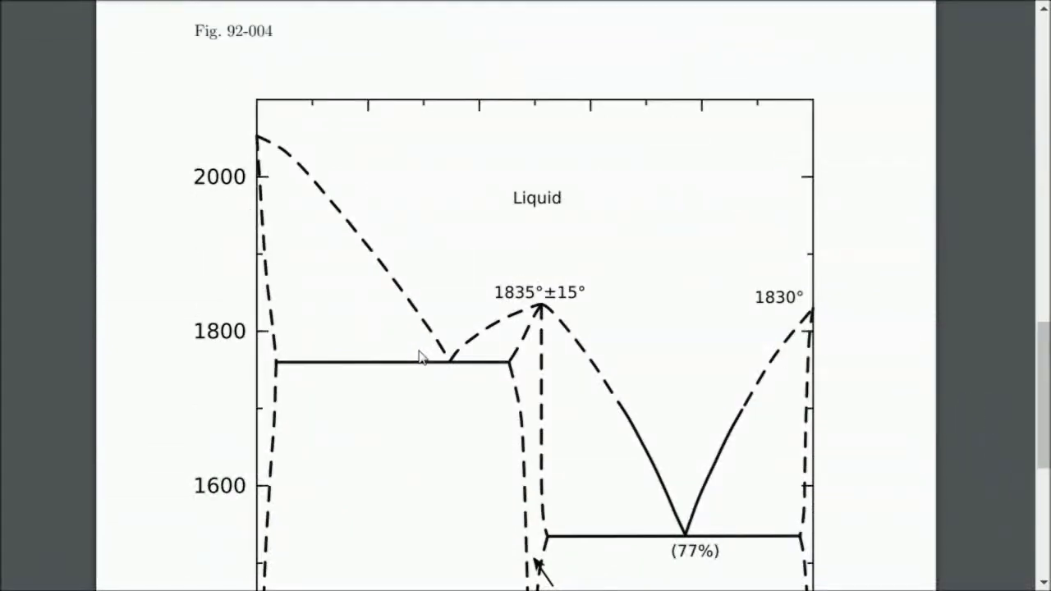